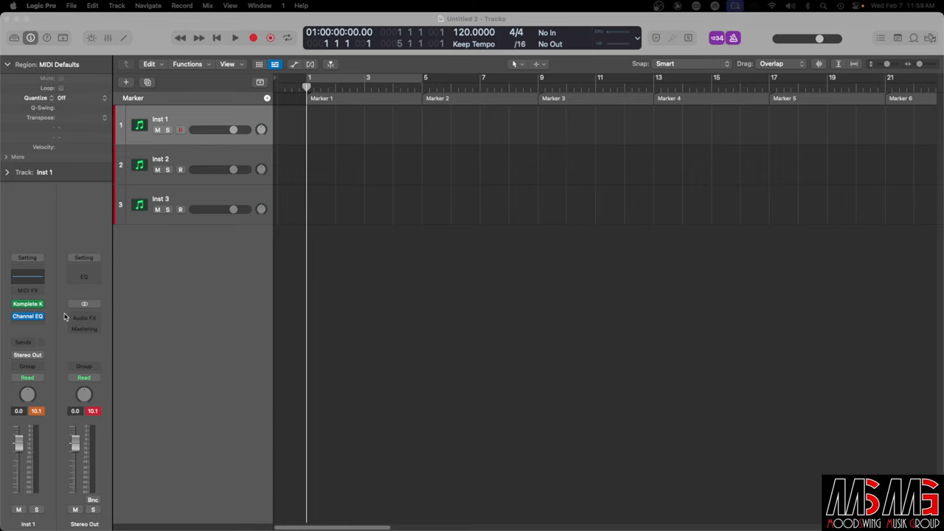
- Bring up the Komplete Kontrol plugin window from the Inst 1 channel strip insert slot
click(28, 304)
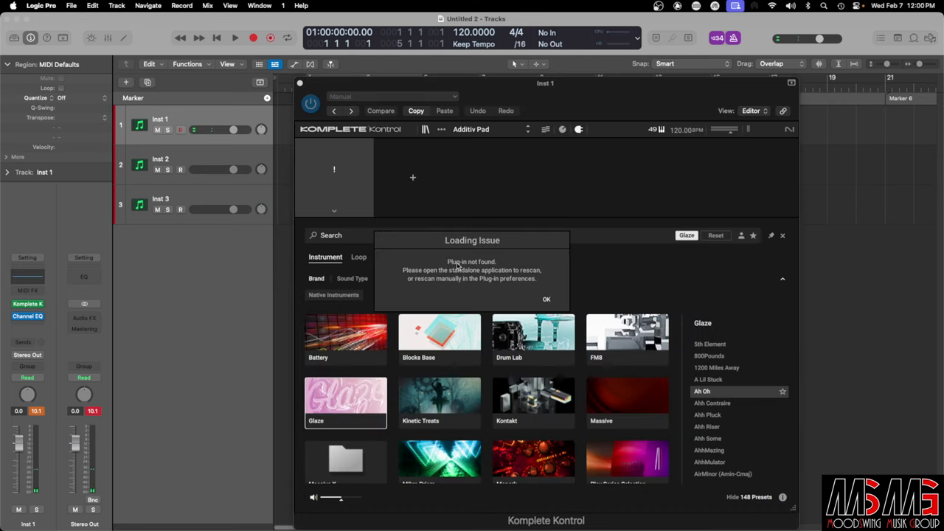
mouse_move(501, 282)
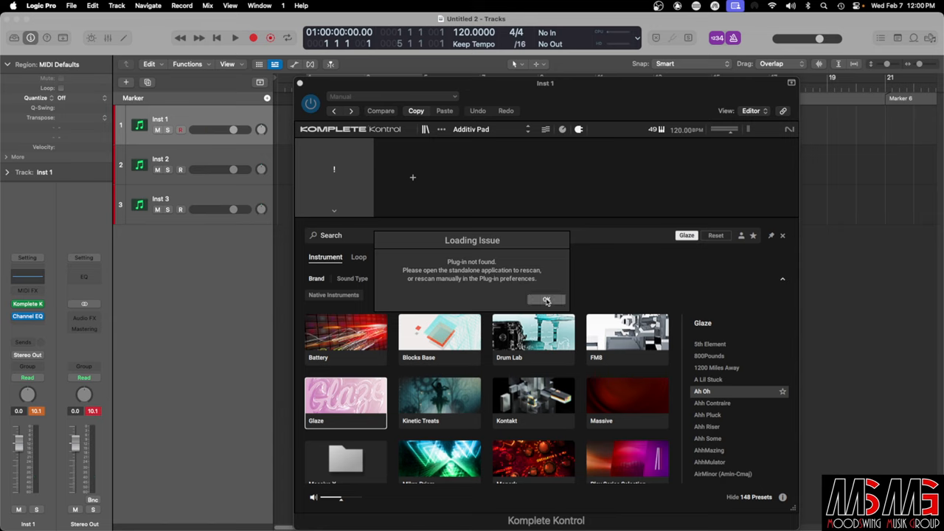
- Dismiss the plug-in not found warning and rescan the library for installed instruments and samples
click(546, 301)
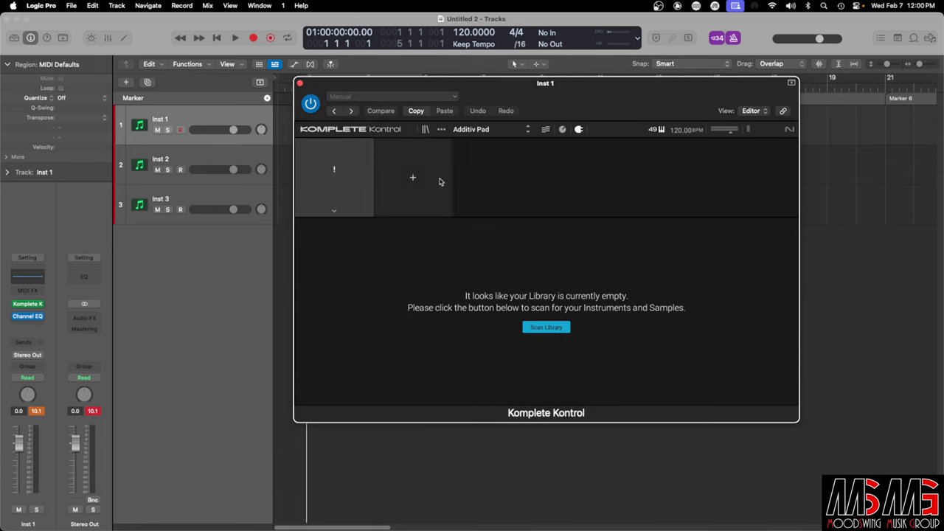
mouse_move(453, 335)
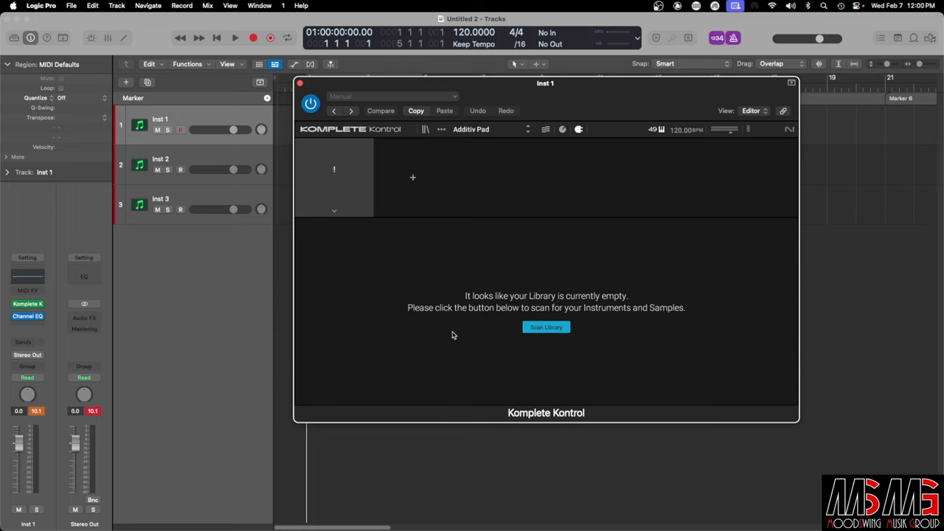
mouse_move(476, 342)
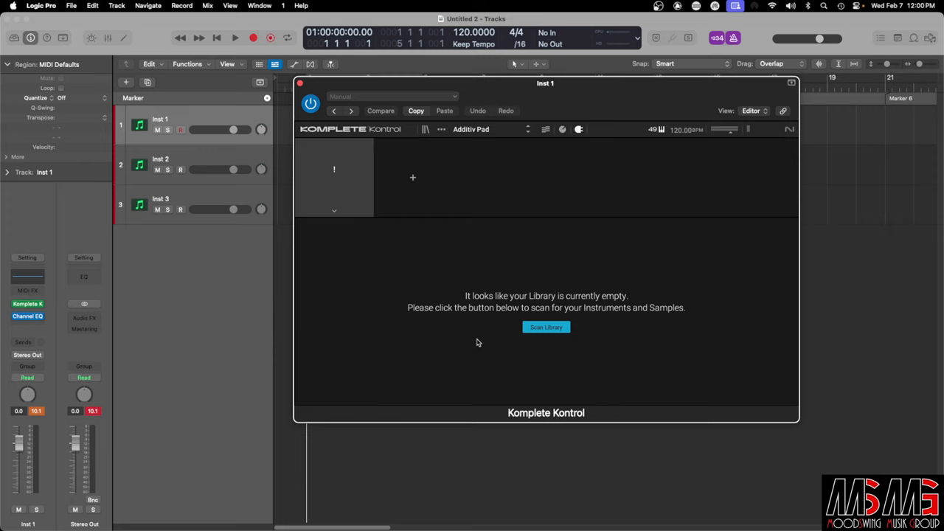
click(546, 326)
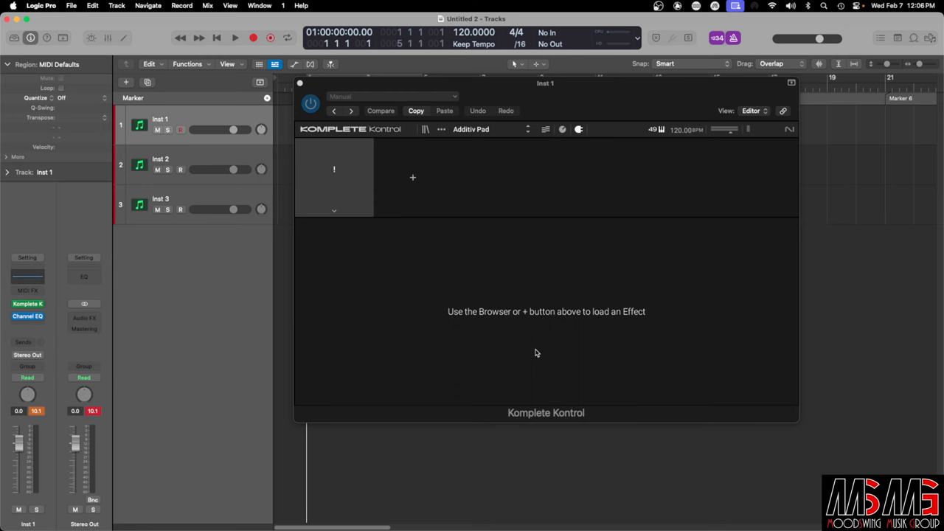
- Load Glaze from the Komplete Kontrol browser so its Ah Oh preset plays on Inst 1
click(426, 129)
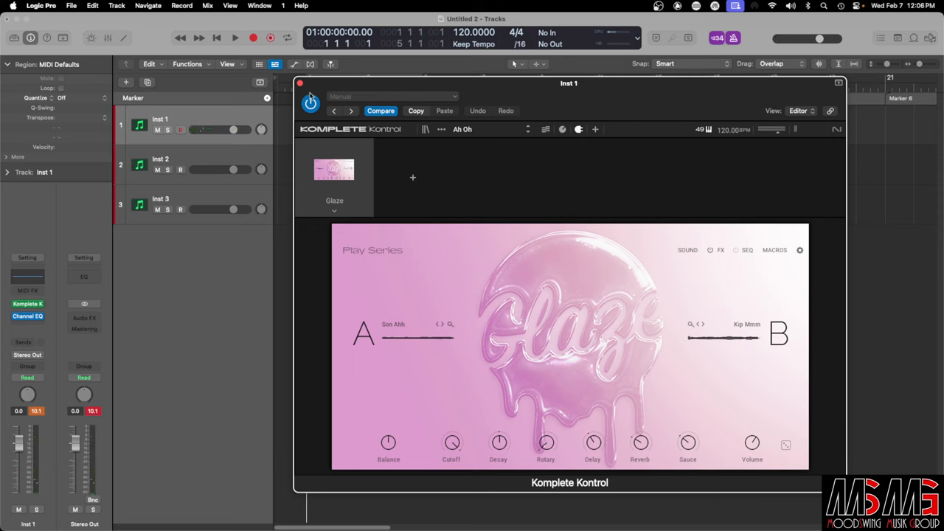
mouse_move(505, 195)
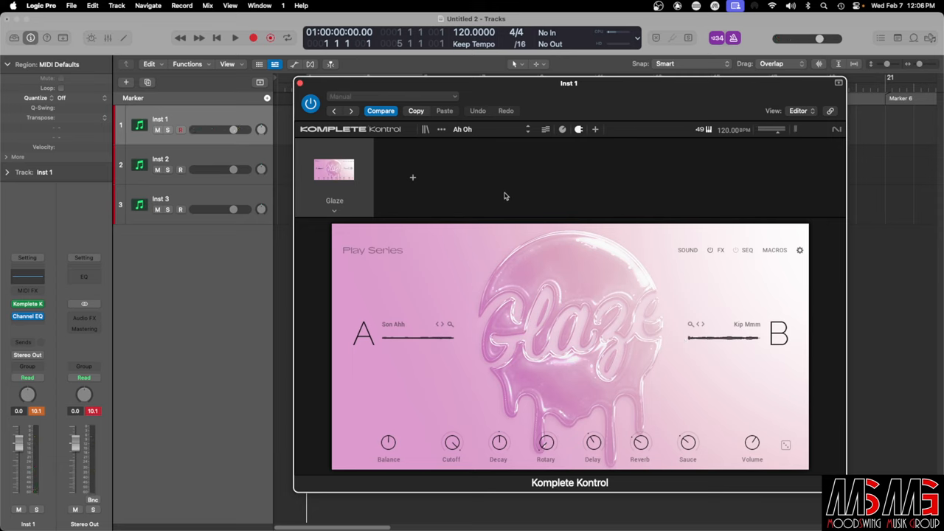
mouse_move(363, 210)
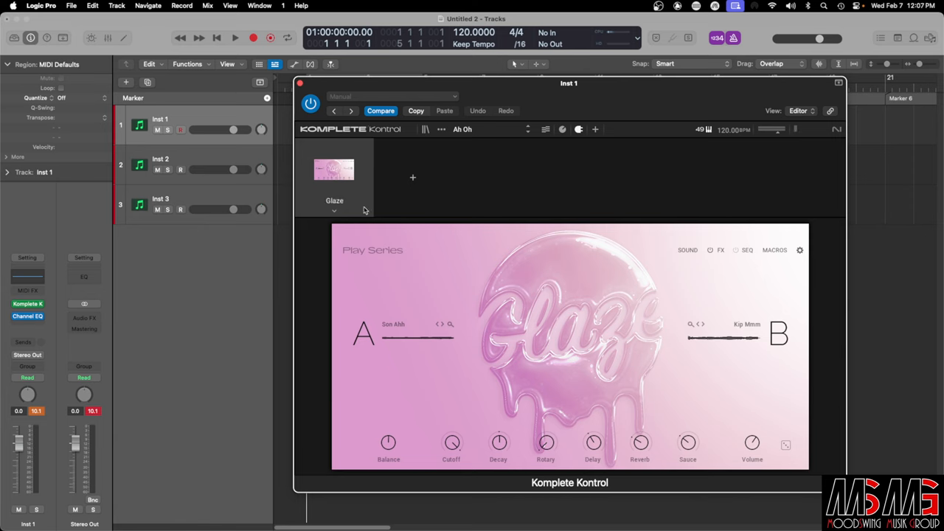
- Show the Komplete Kontrol library browser listing instruments and Glaze's presets with Ah Oh current
click(334, 207)
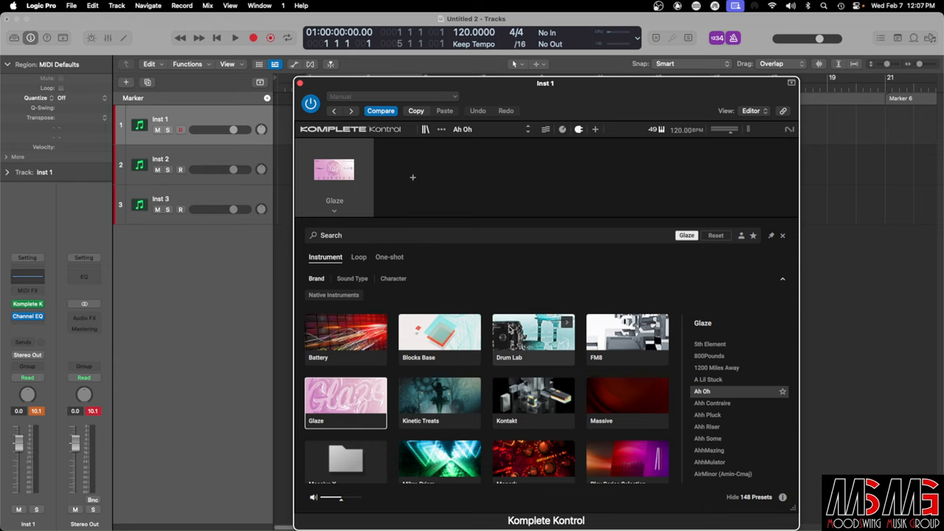
mouse_move(471, 258)
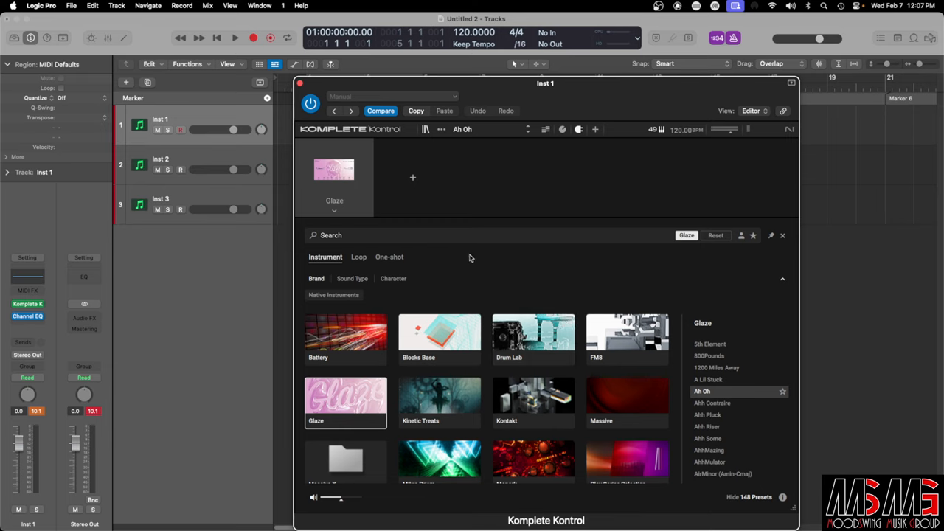